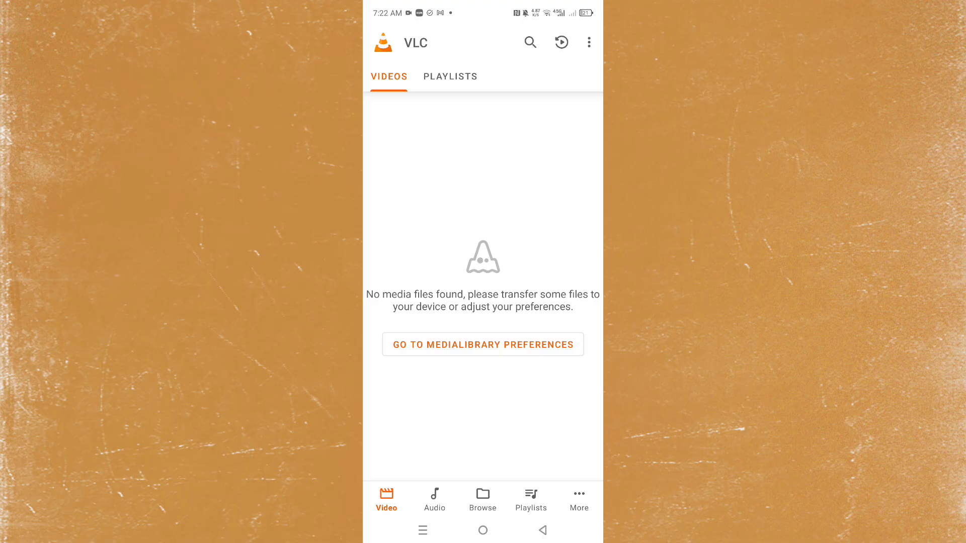
Browse the device's media folders and enter the Movies folder under Favorites
left_click(482, 499)
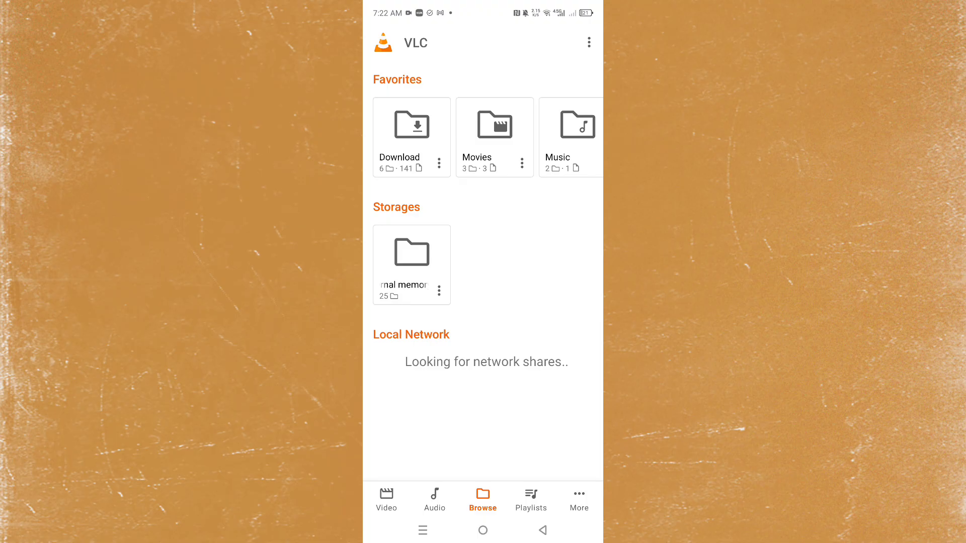
left_click(494, 125)
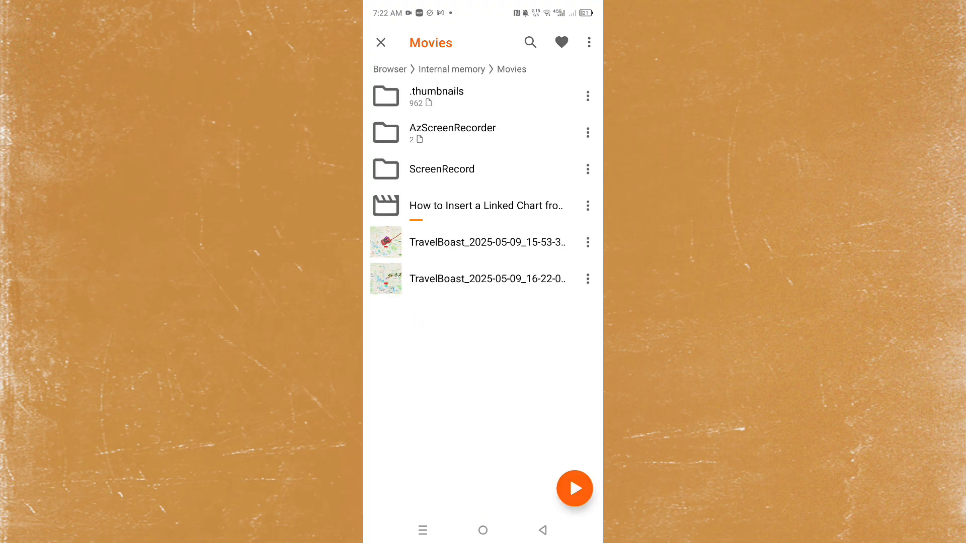